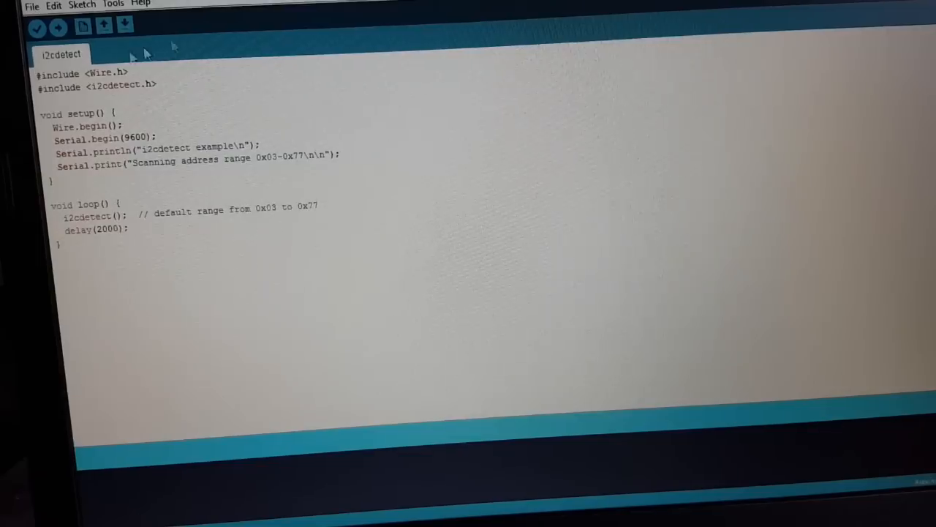
Upload the i2cdetect sketch and view the scan output showing a device at address 0x29.
click(57, 26)
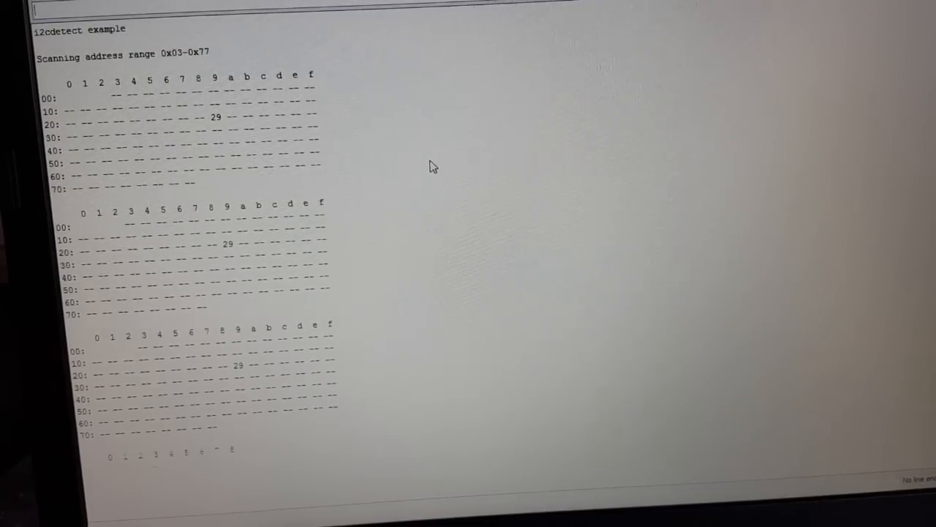
scroll(down, 3)
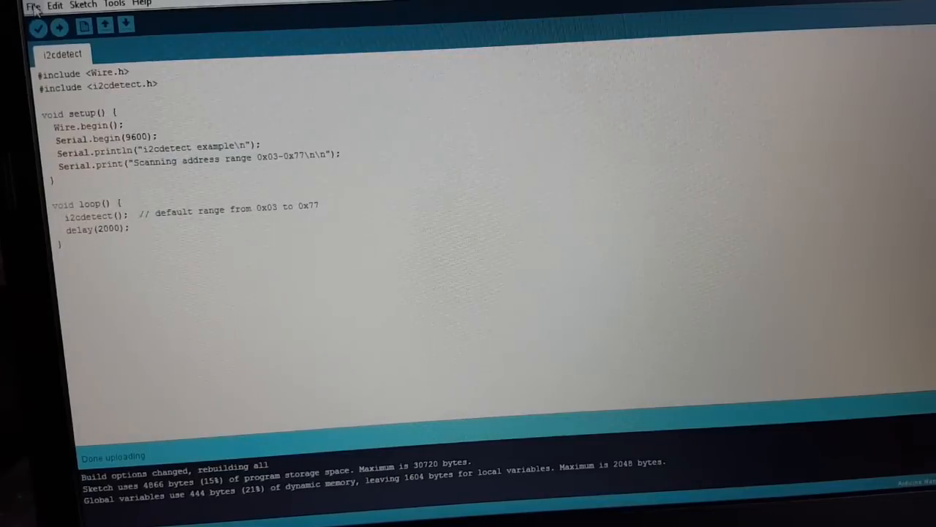
Search the Library Manager for 'vl' to find the Adafruit_VL53L0X library.
click(82, 4)
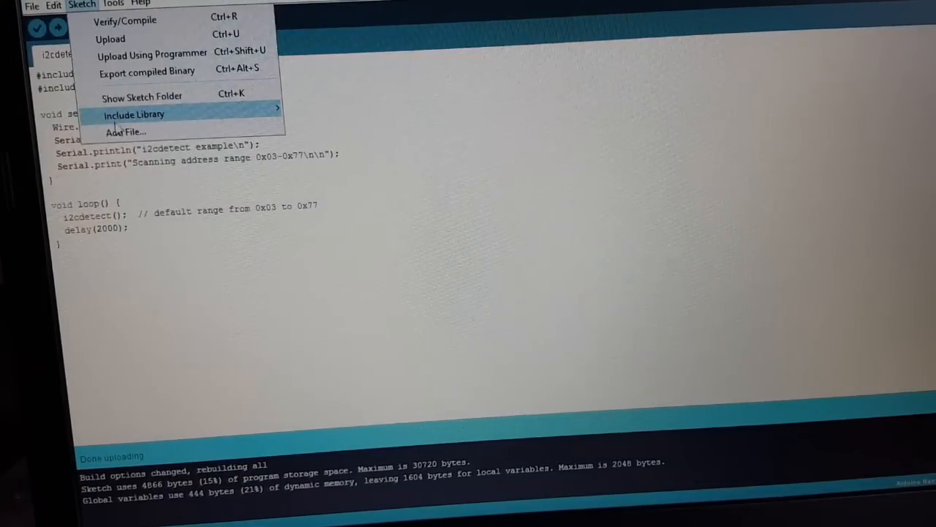
mouse_move(135, 115)
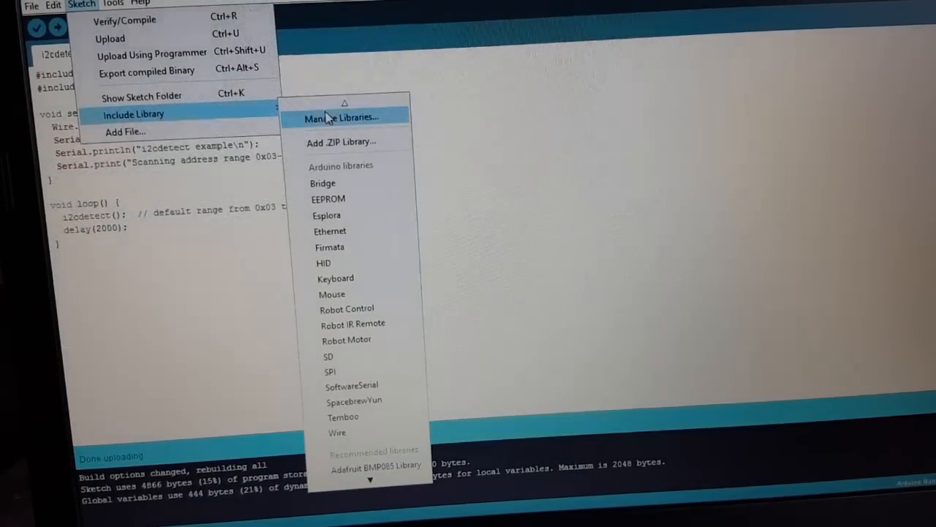
click(344, 117)
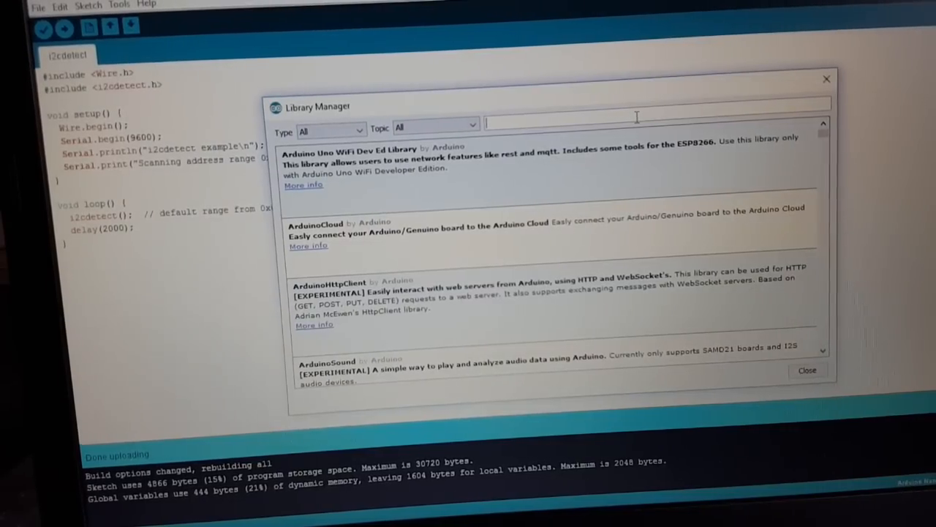
text(v)
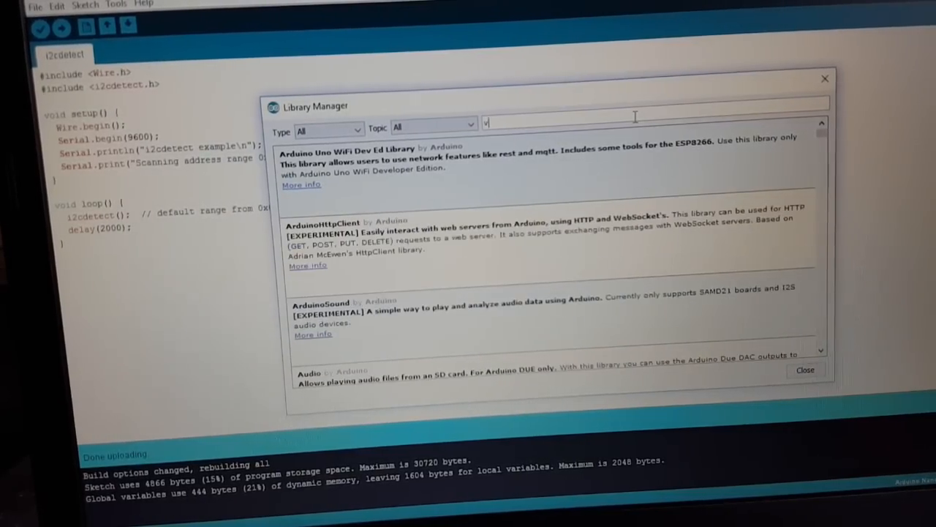
text(l)
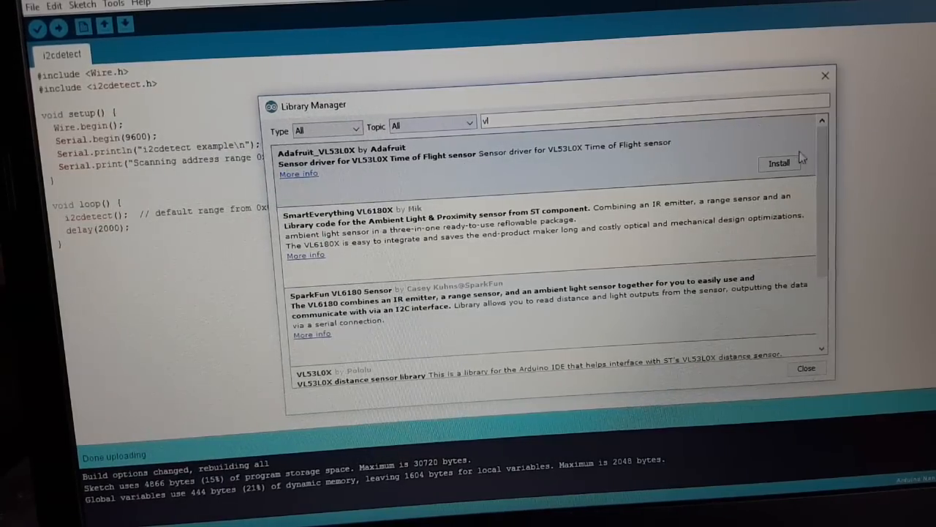
Install the Adafruit_VL53L0X library and leave the Library Manager.
click(778, 164)
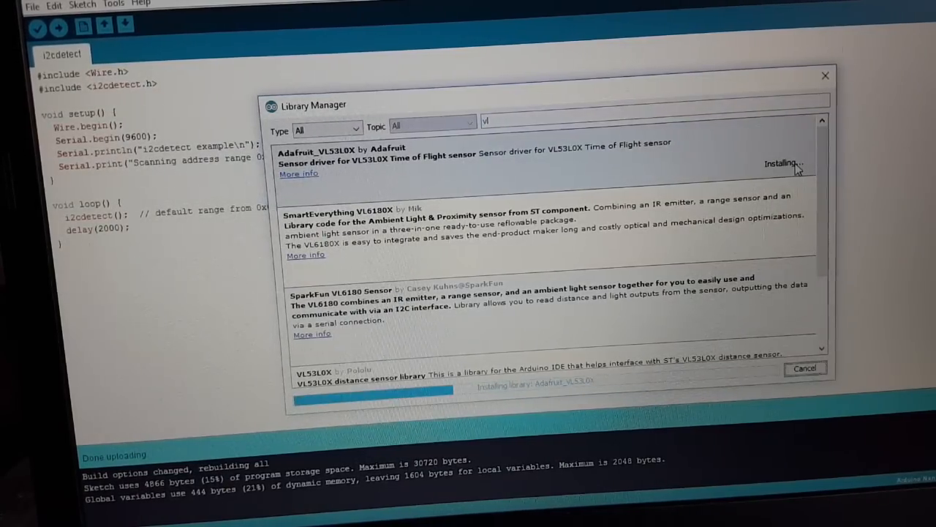
click(32, 4)
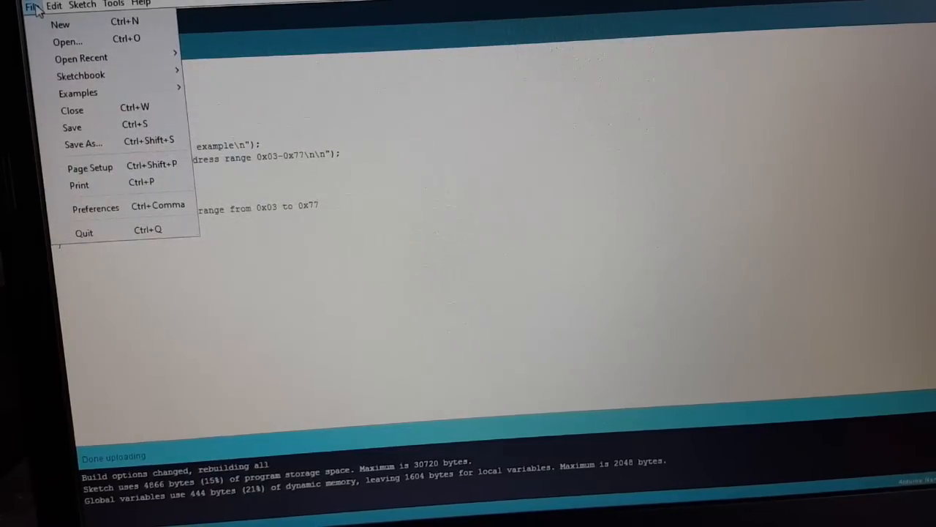
Load the Adafruit_VL53L0X vl53l0x example sketch and upload it to the board.
click(78, 93)
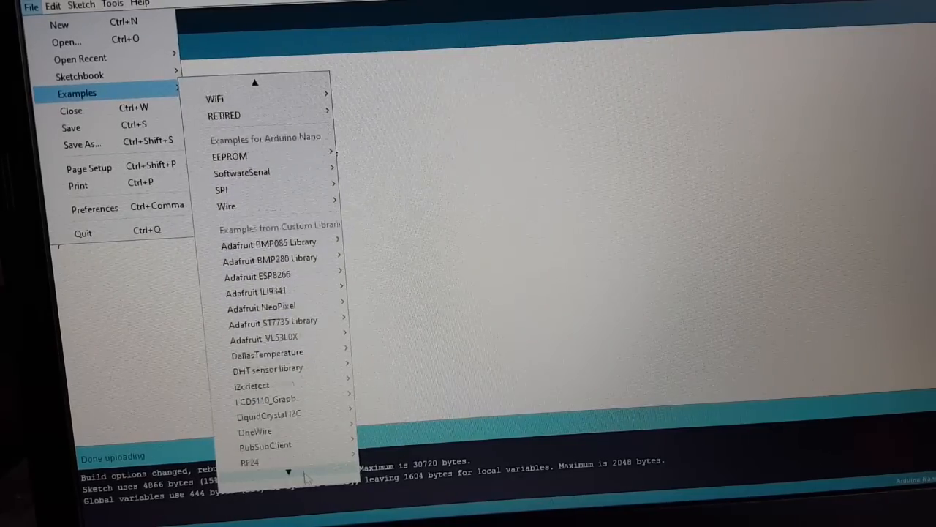
mouse_move(262, 323)
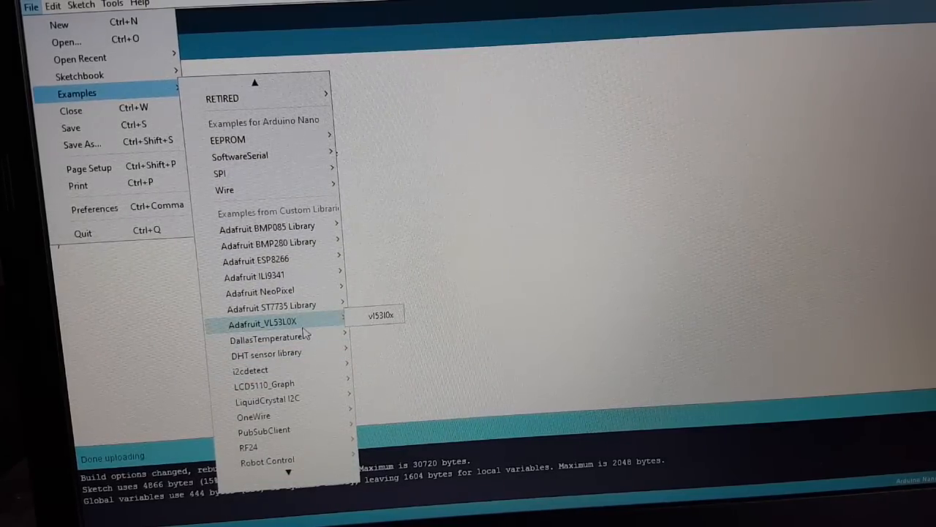
click(377, 313)
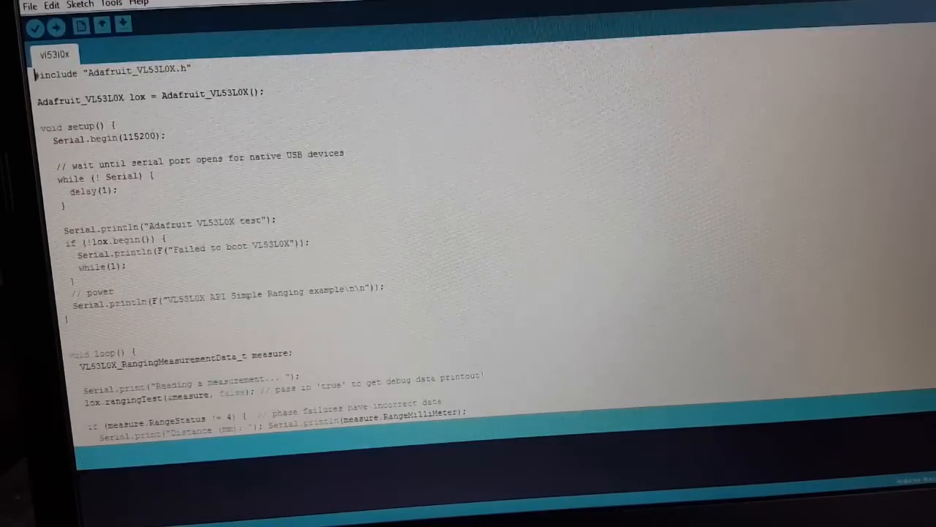
click(56, 26)
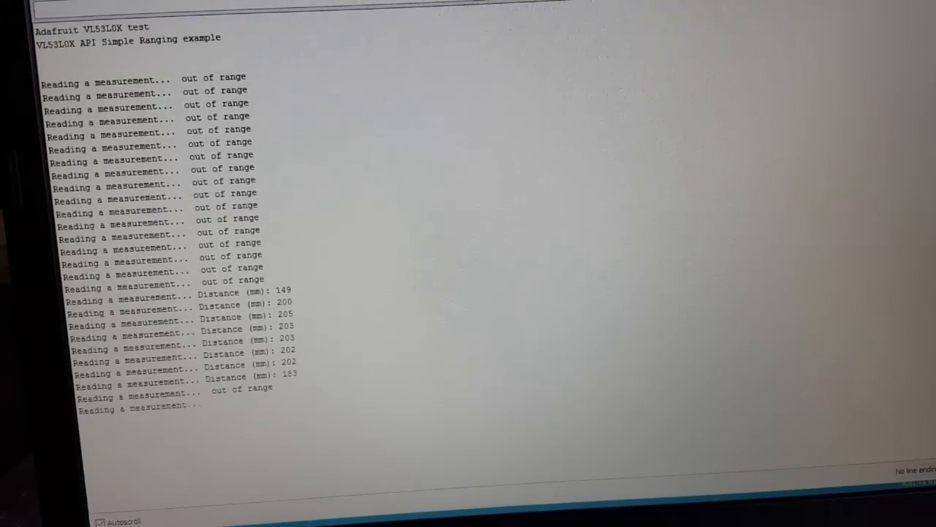
scroll(down, 3)
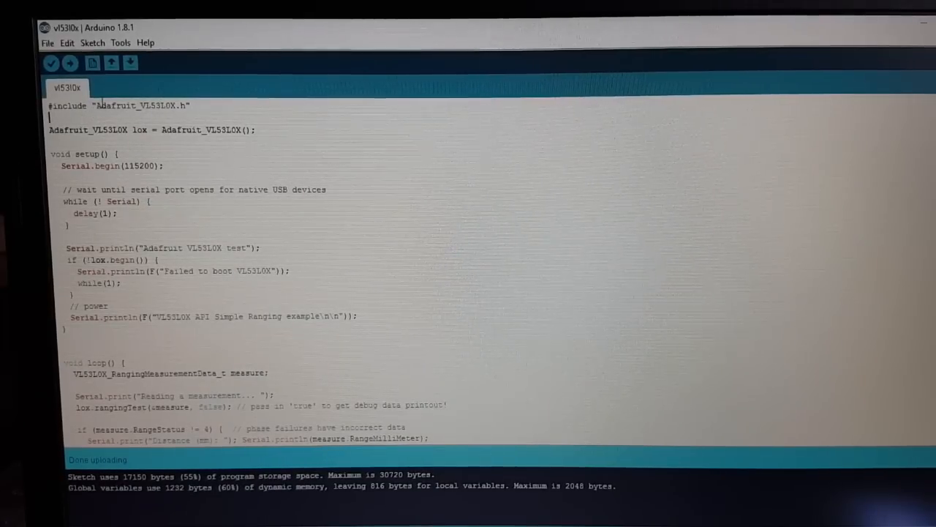
double_click(88, 129)
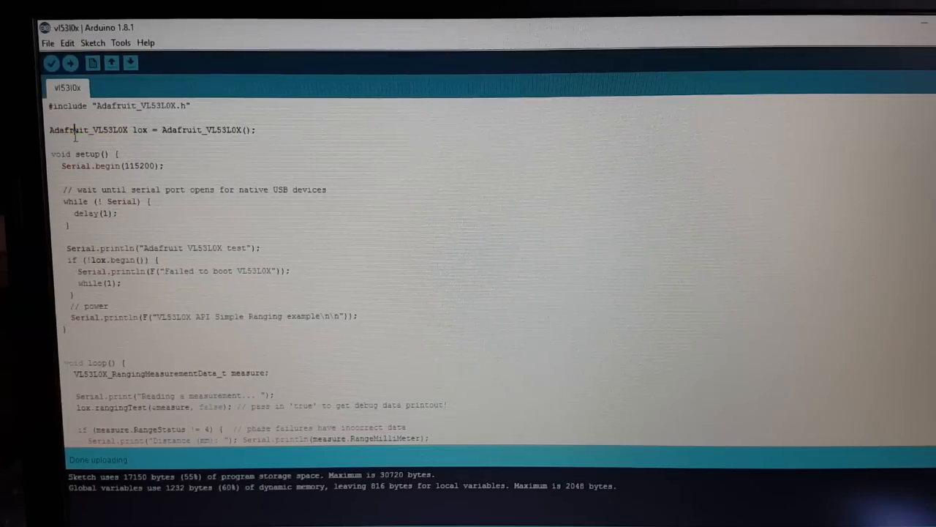
double_click(78, 165)
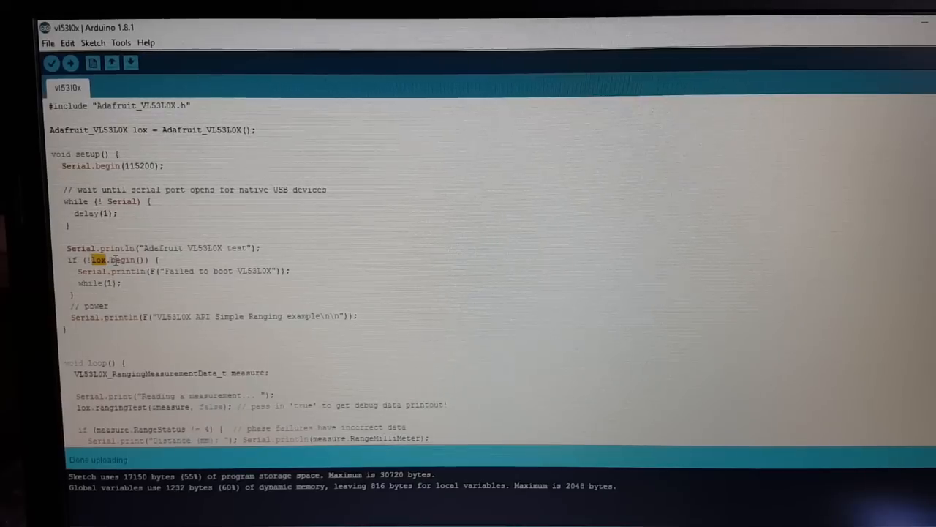
double_click(117, 260)
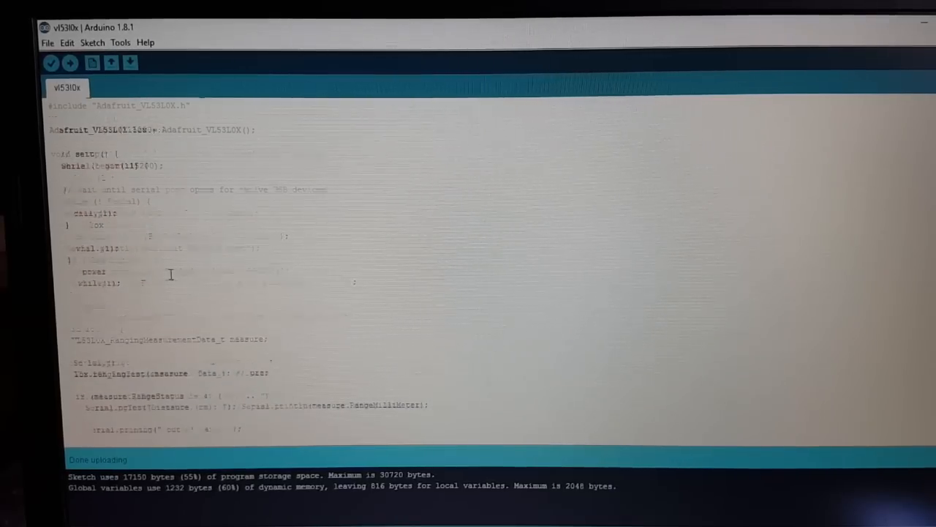
double_click(146, 301)
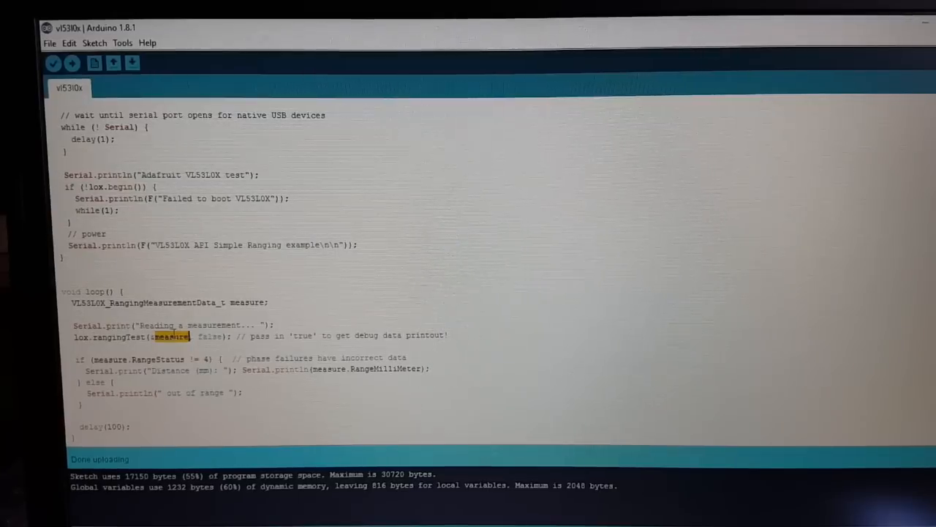
double_click(158, 358)
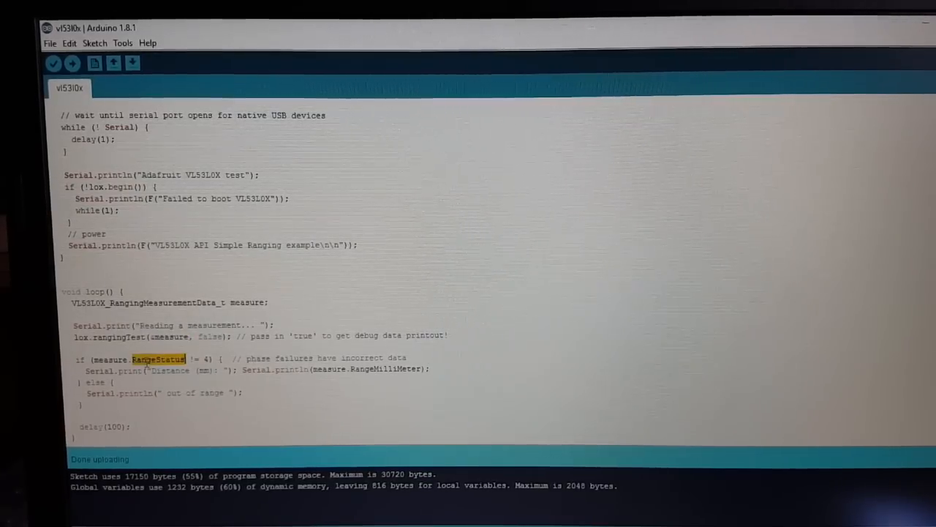
double_click(383, 368)
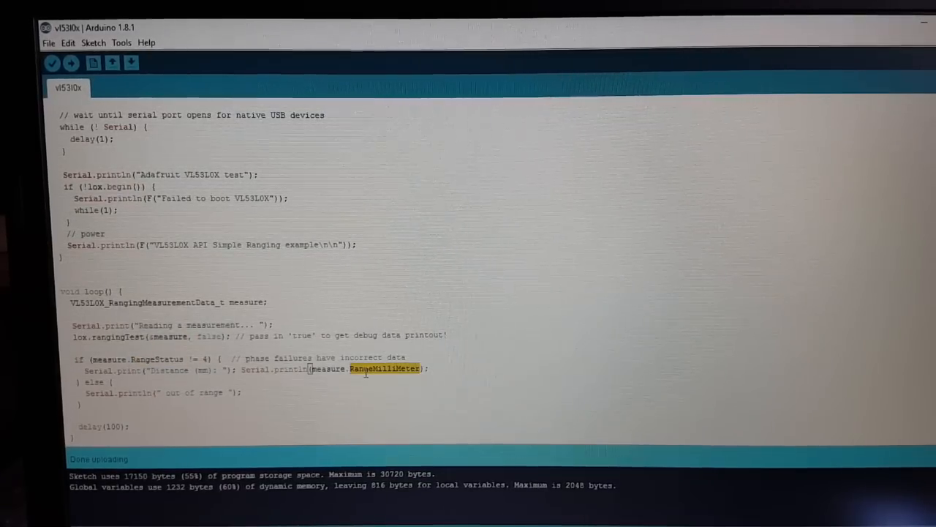